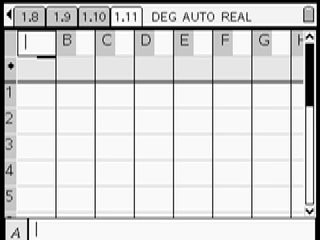
Name column A 'Height' in the empty spreadsheet
{"action": "type", "text": "Height"}
{"action": "left_click", "coordinate": [36, 119]}
{"action": "type", "text": "185"}
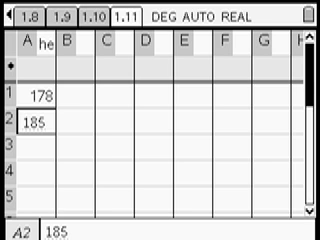
Scroll down the eight entered heights ending 147 and 191, then open statistics
{"action": "scroll", "scroll_direction": "down", "scroll_amount": 3}
{"action": "type", "text": "191"}
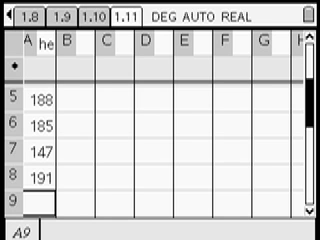
{"action": "left_click", "coordinate": [10, 10]}
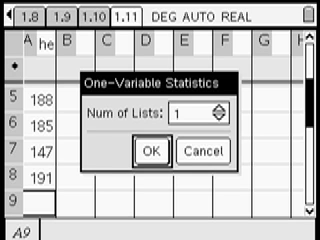
Confirm One-Variable Statistics with Num of Lists set to 1
{"action": "left_click", "coordinate": [200, 150]}
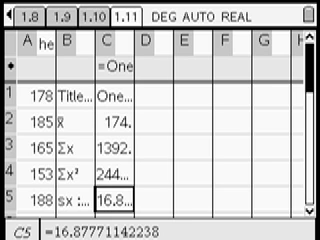
Scroll through the results to the five-number summary: n 8, median 181.5, maximum 191
{"action": "scroll", "scroll_direction": "down", "scroll_amount": 3}
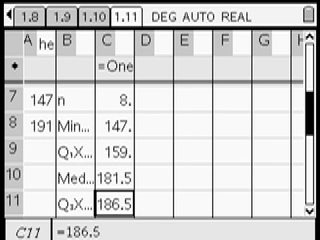
{"action": "scroll", "scroll_direction": "down", "scroll_amount": 3}
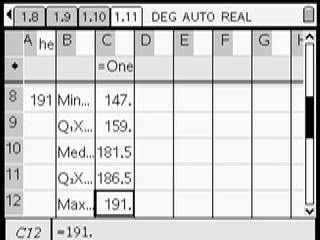